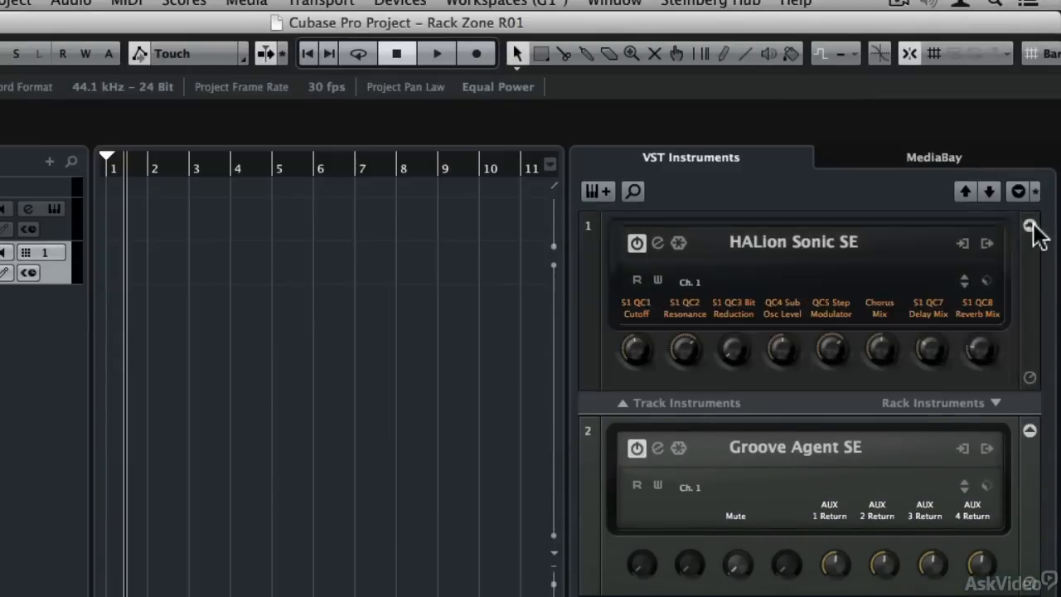
mouse_move(1031, 226)
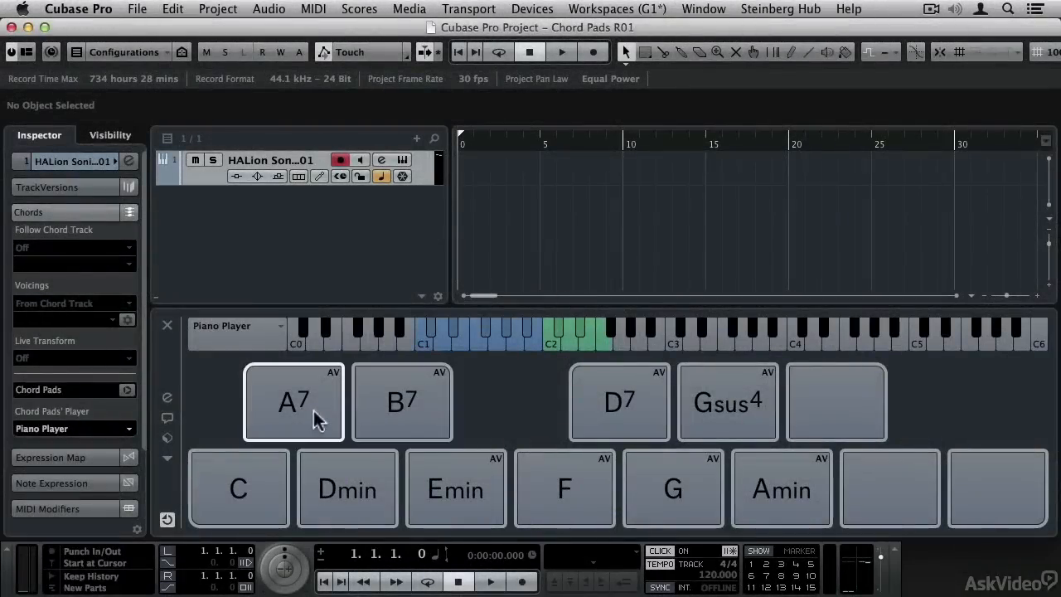
- Trigger the A7 chord pad on the HALion Sonic track
left_click(166, 418)
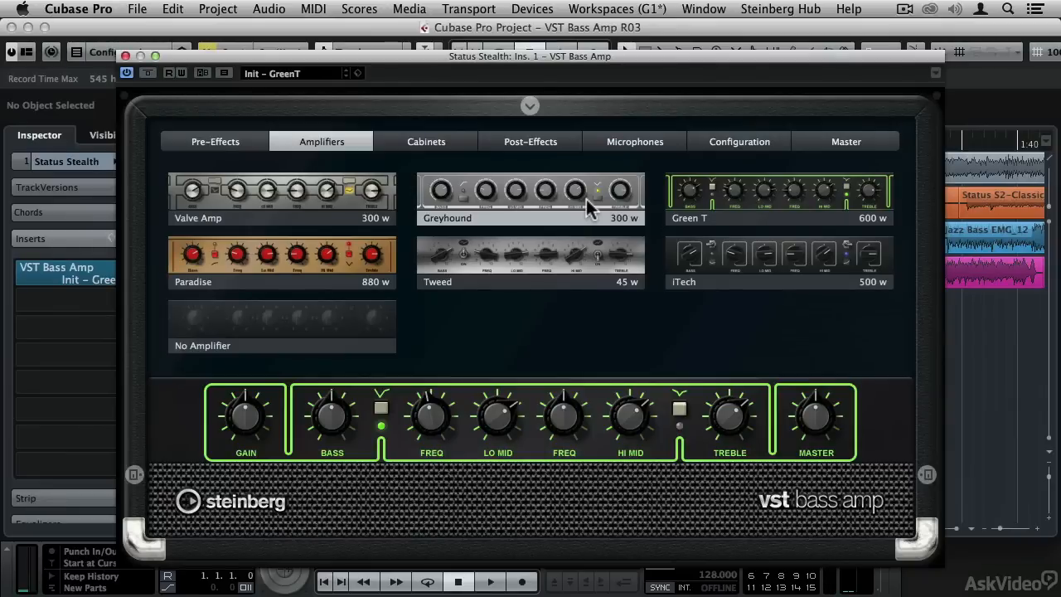
- Select the Greyhound amplifier model in VST Bass Amp on Status Stealth
left_click(426, 141)
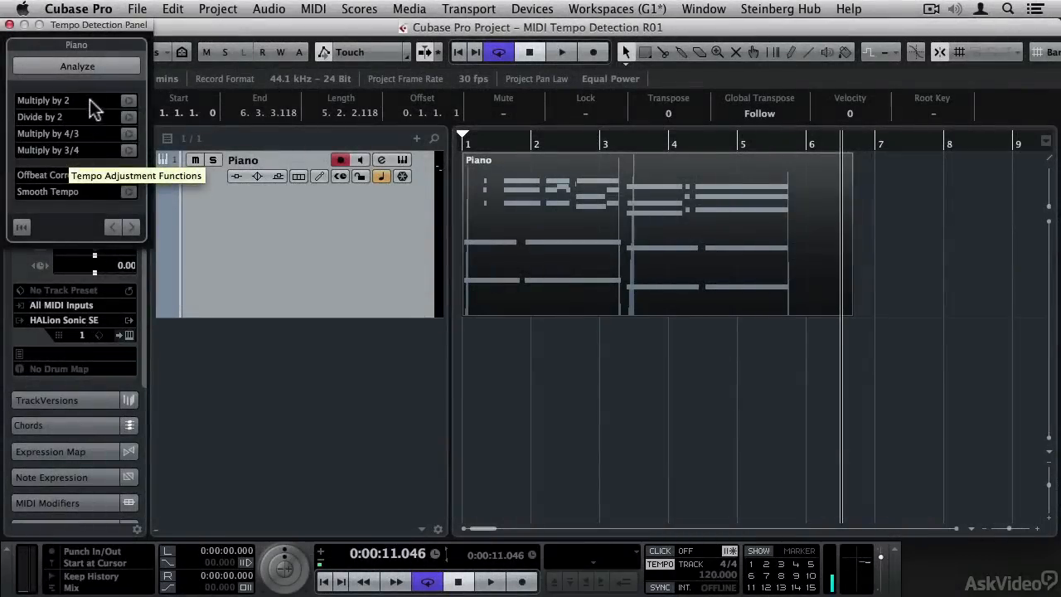
- Analyze the Piano MIDI part's tempo in the Tempo Detection Panel
left_click(76, 65)
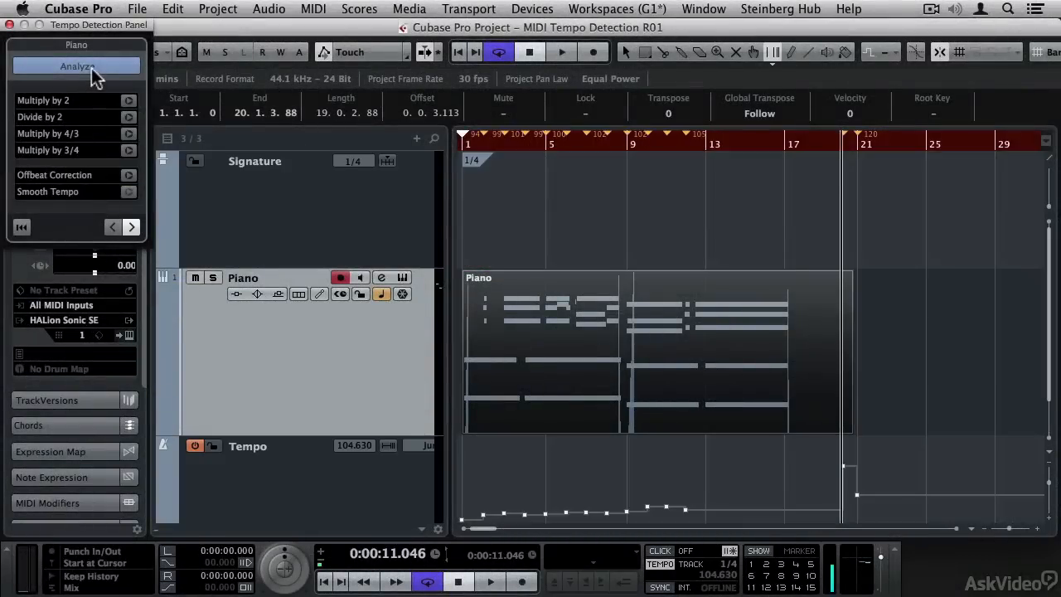